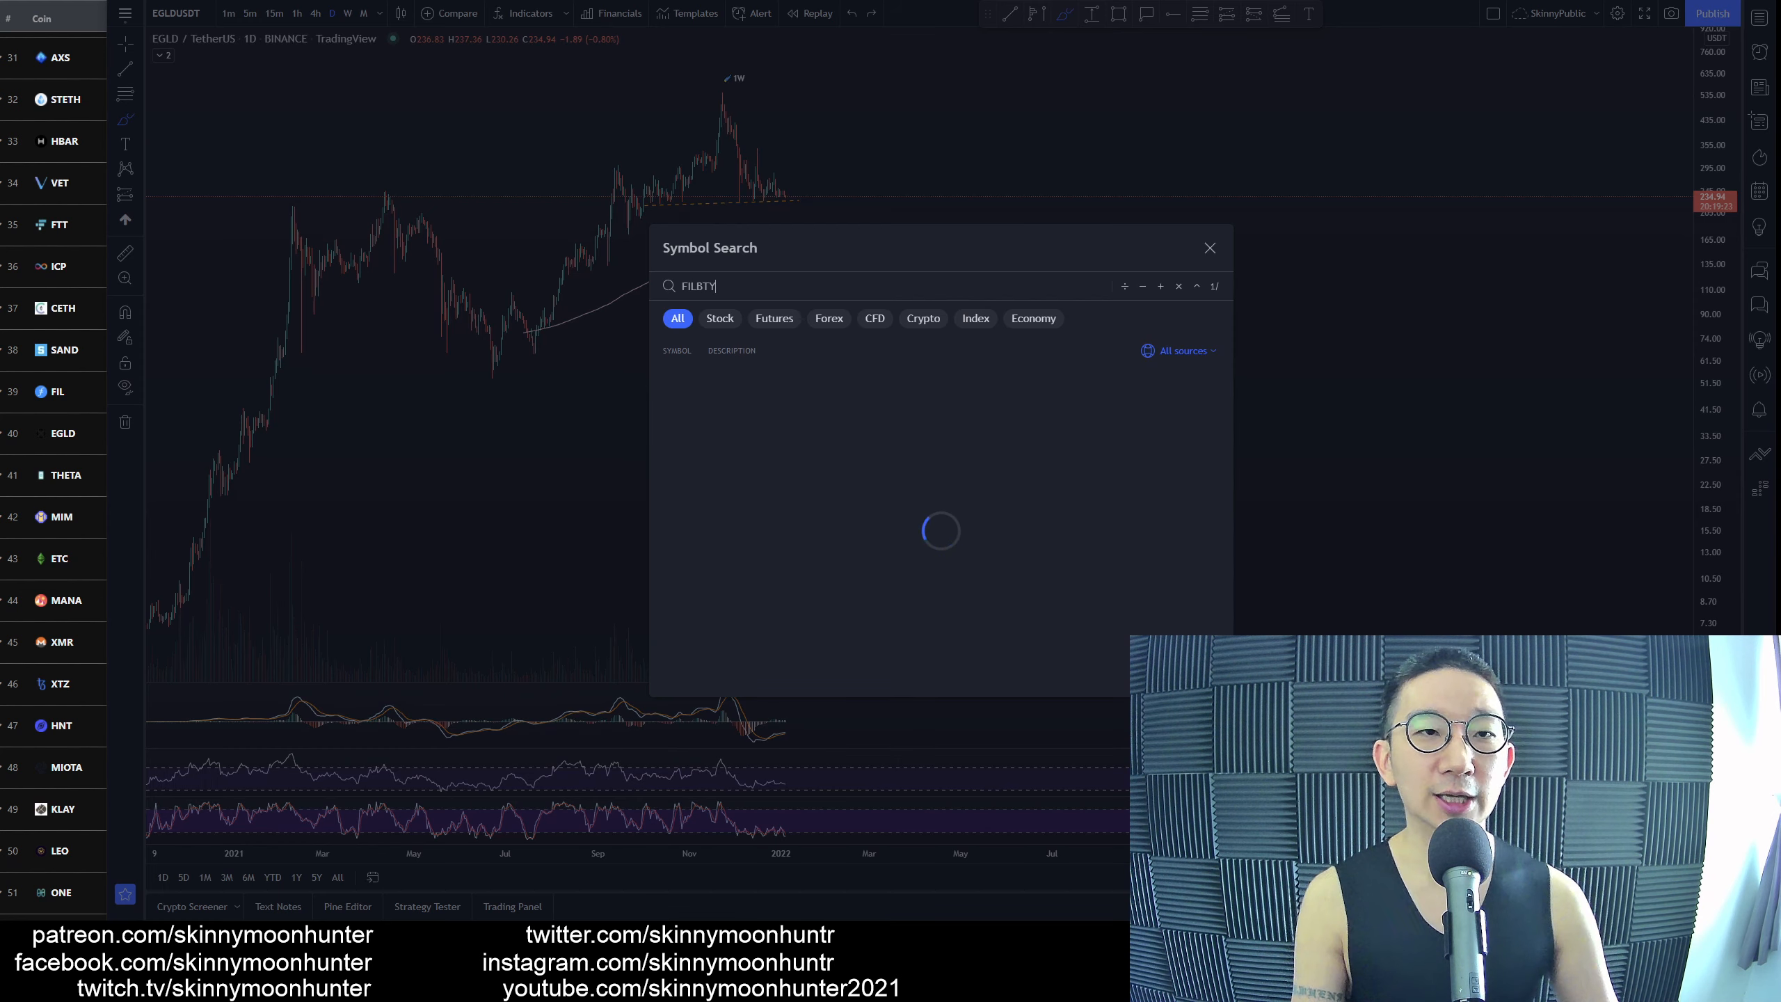
Load the FIL/BTC daily chart from the symbol search results
{"action": "left_click", "coordinate": [1209, 248]}
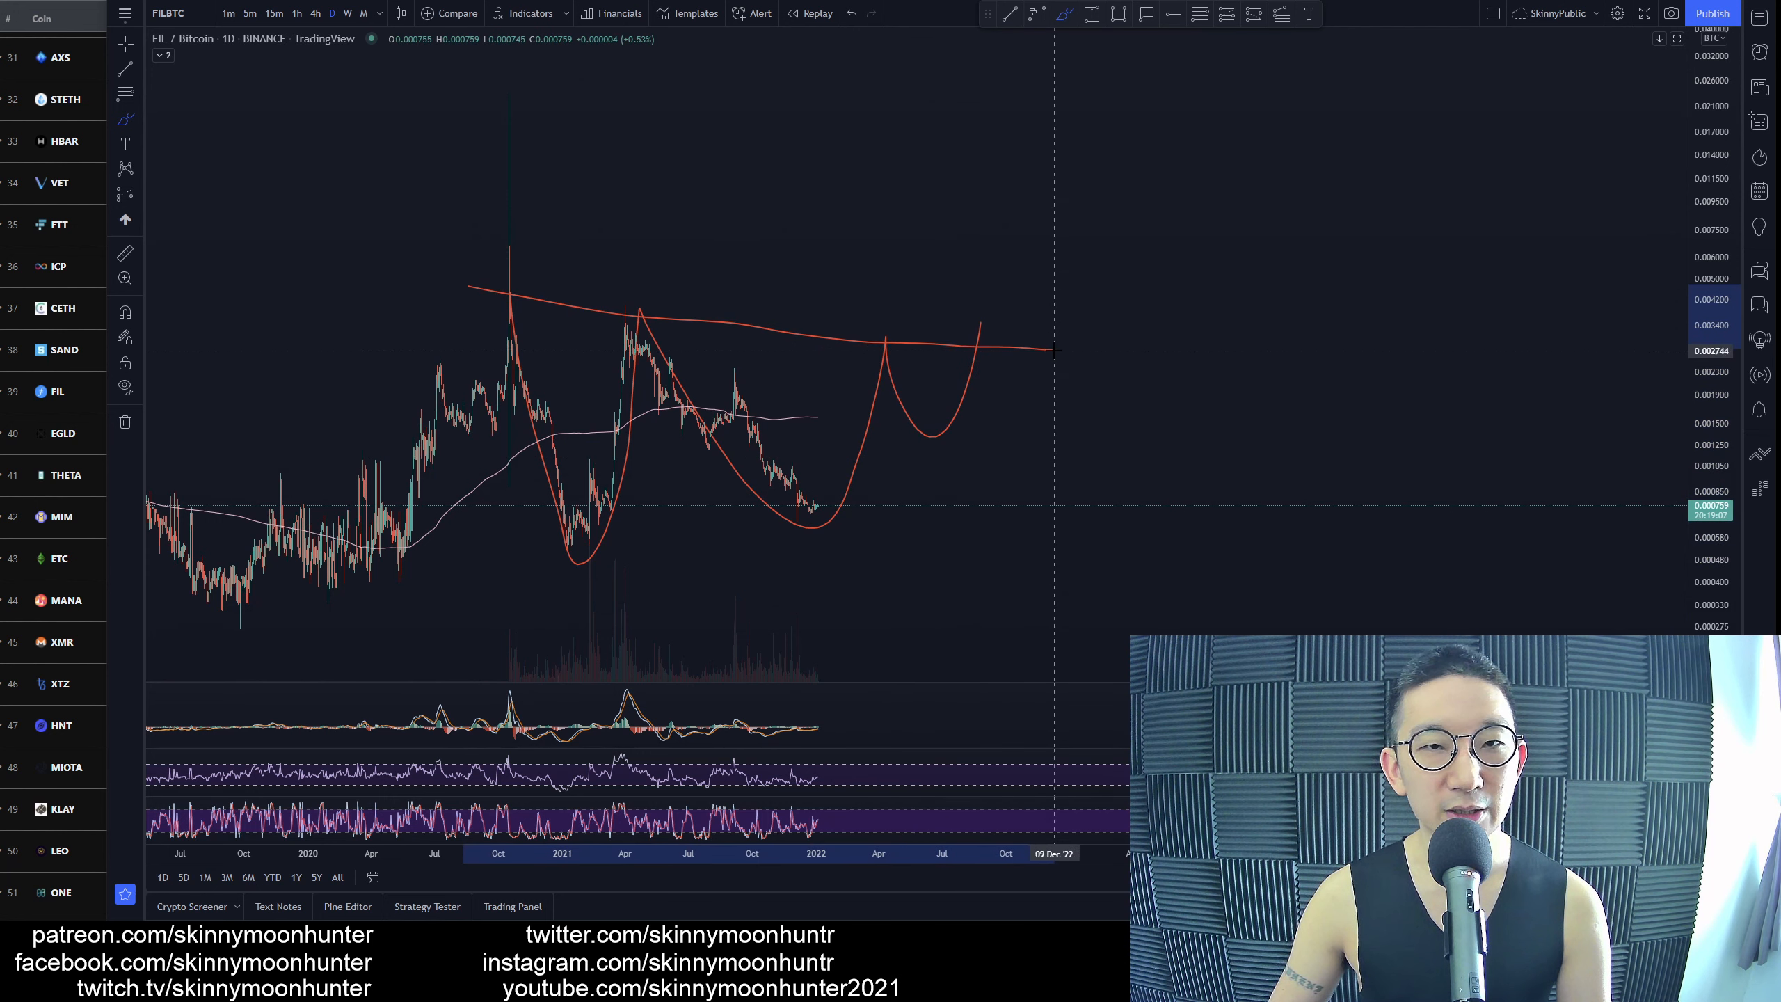
{"action": "mouse_move", "coordinate": [957, 508]}
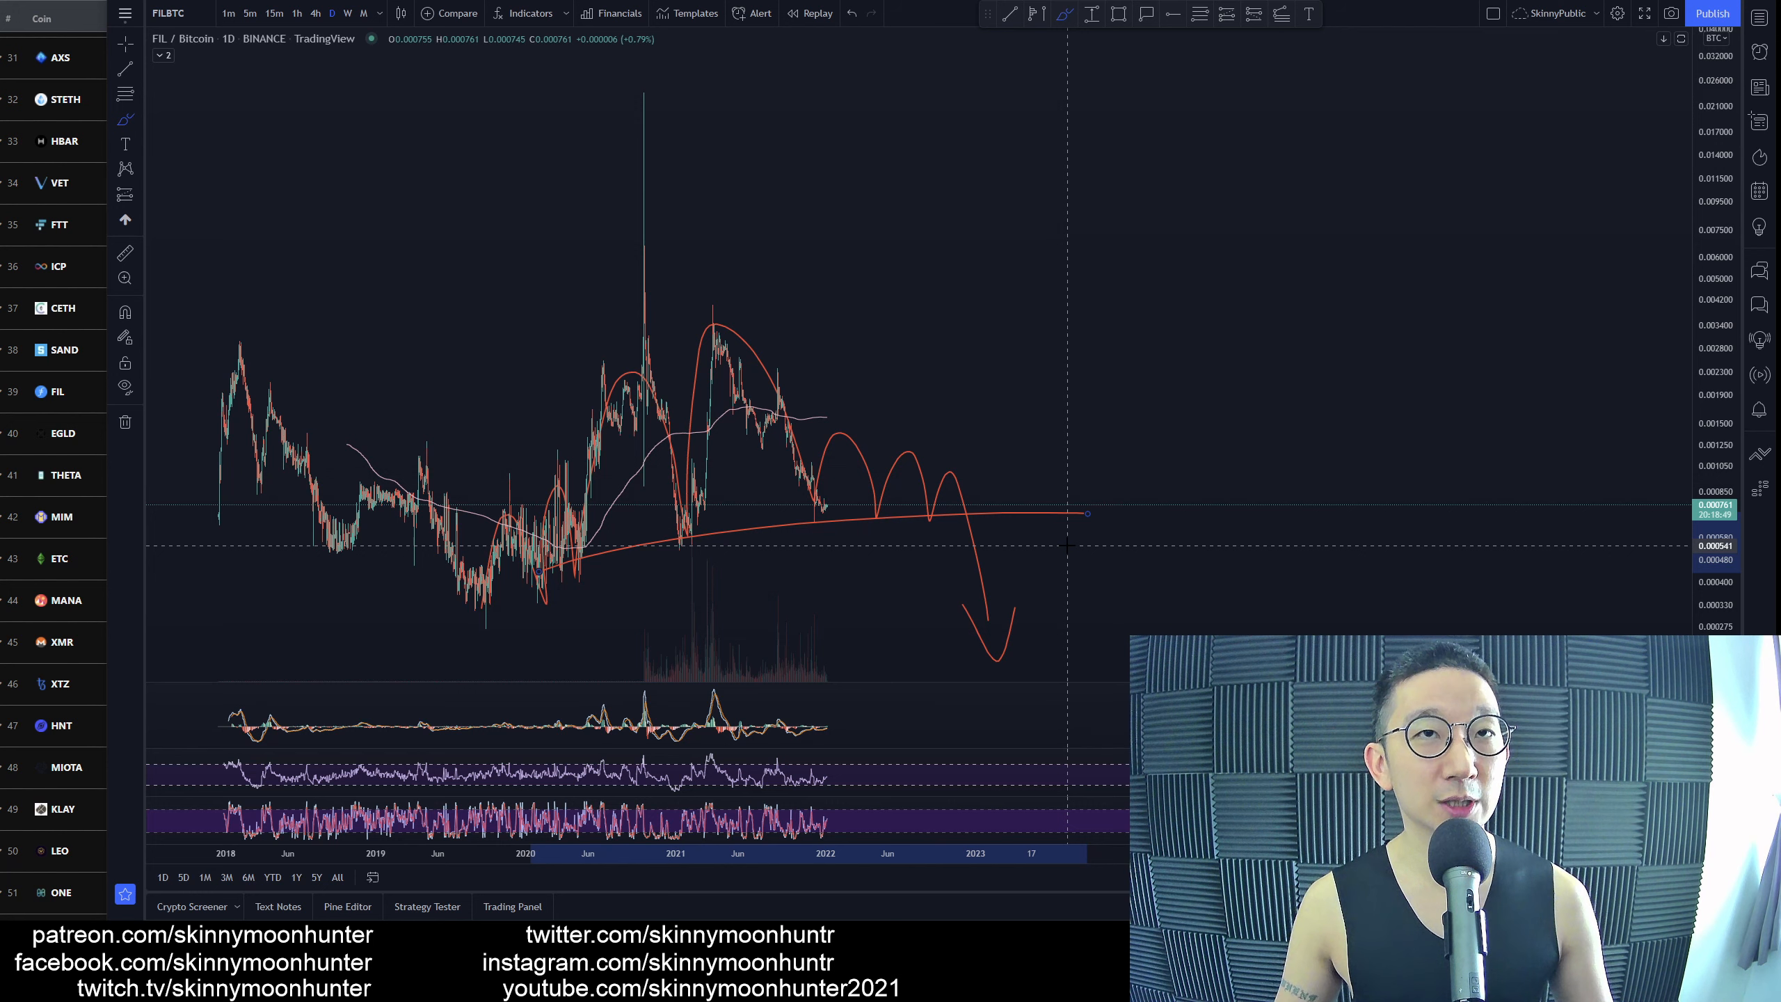
Place a red projection line rising sharply from the latest FIL/BTC price
{"action": "left_click", "coordinate": [125, 311]}
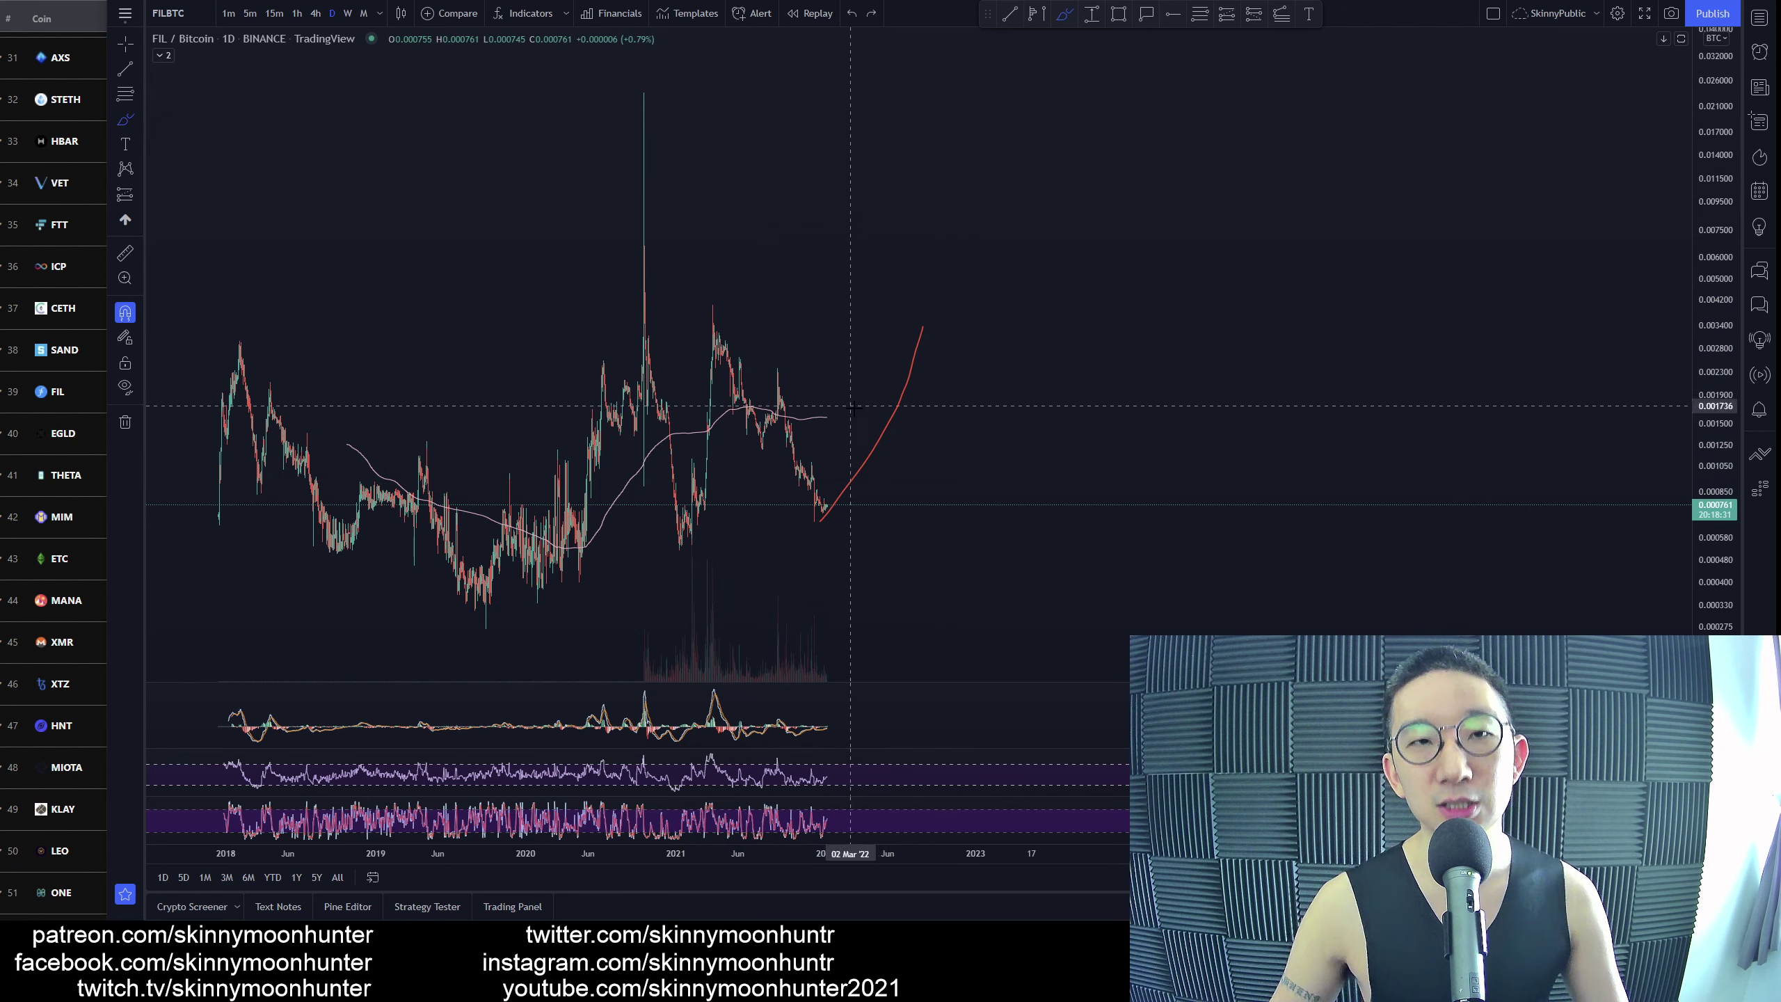
{"action": "mouse_move", "coordinate": [923, 329]}
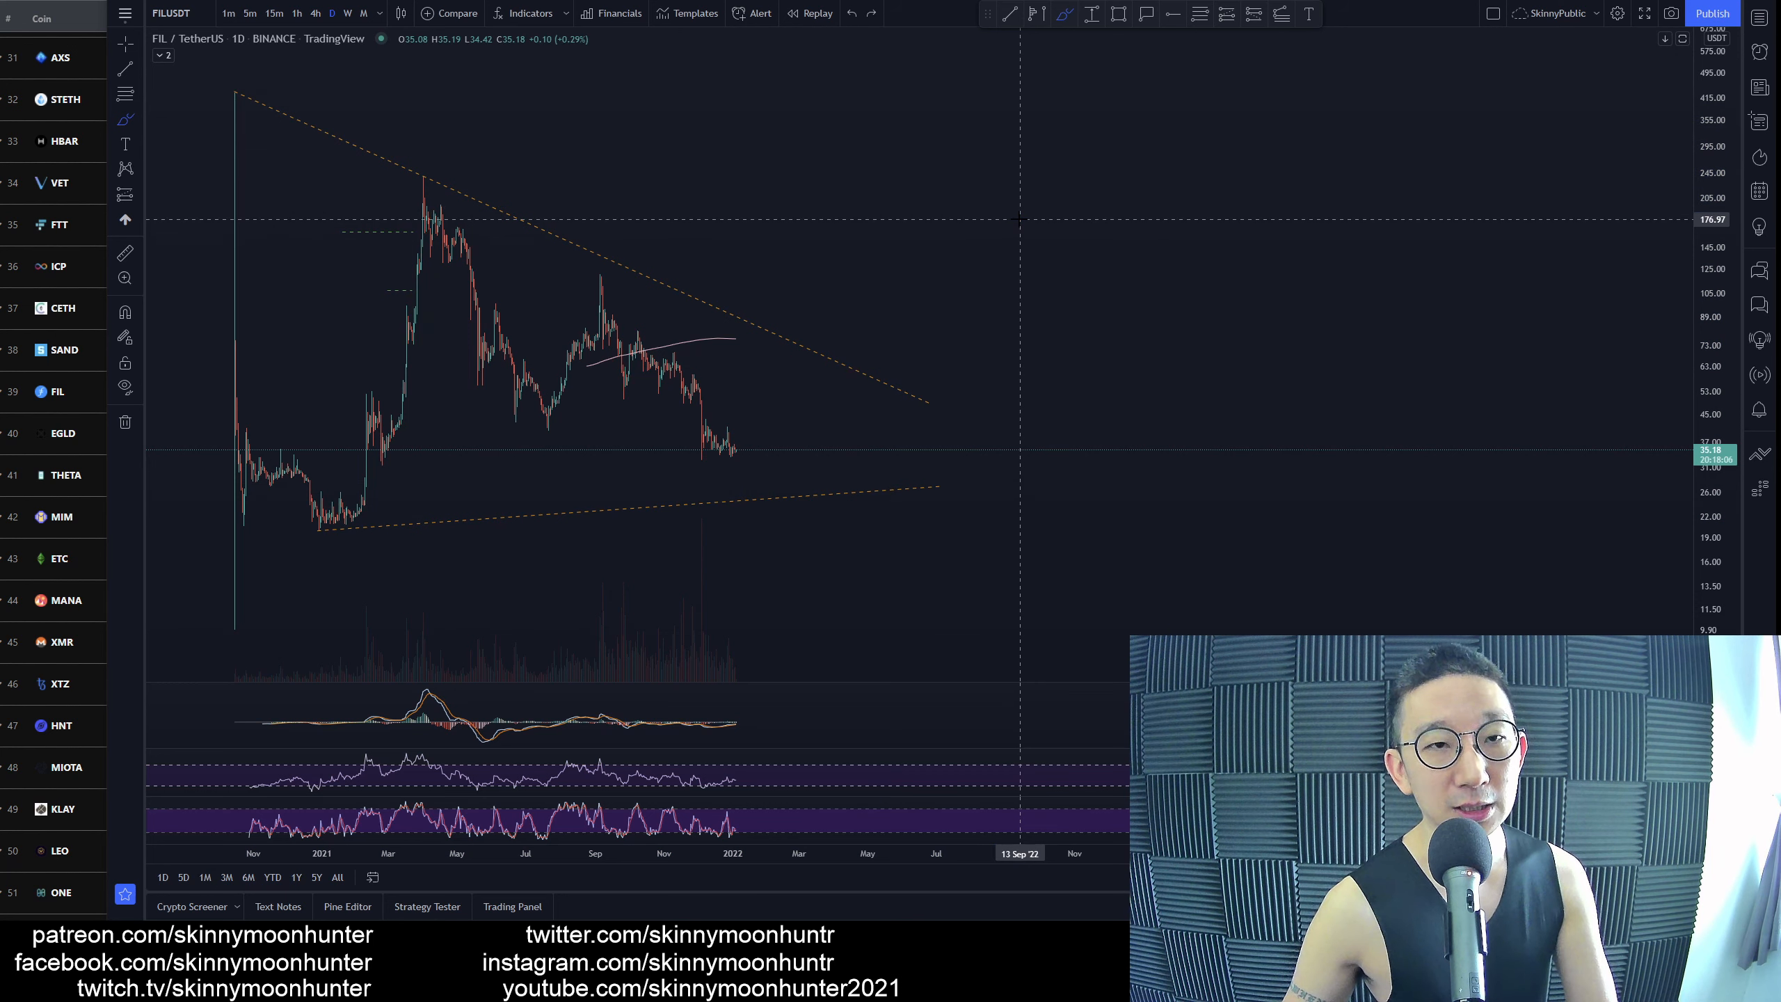
{"action": "mouse_move", "coordinate": [784, 413]}
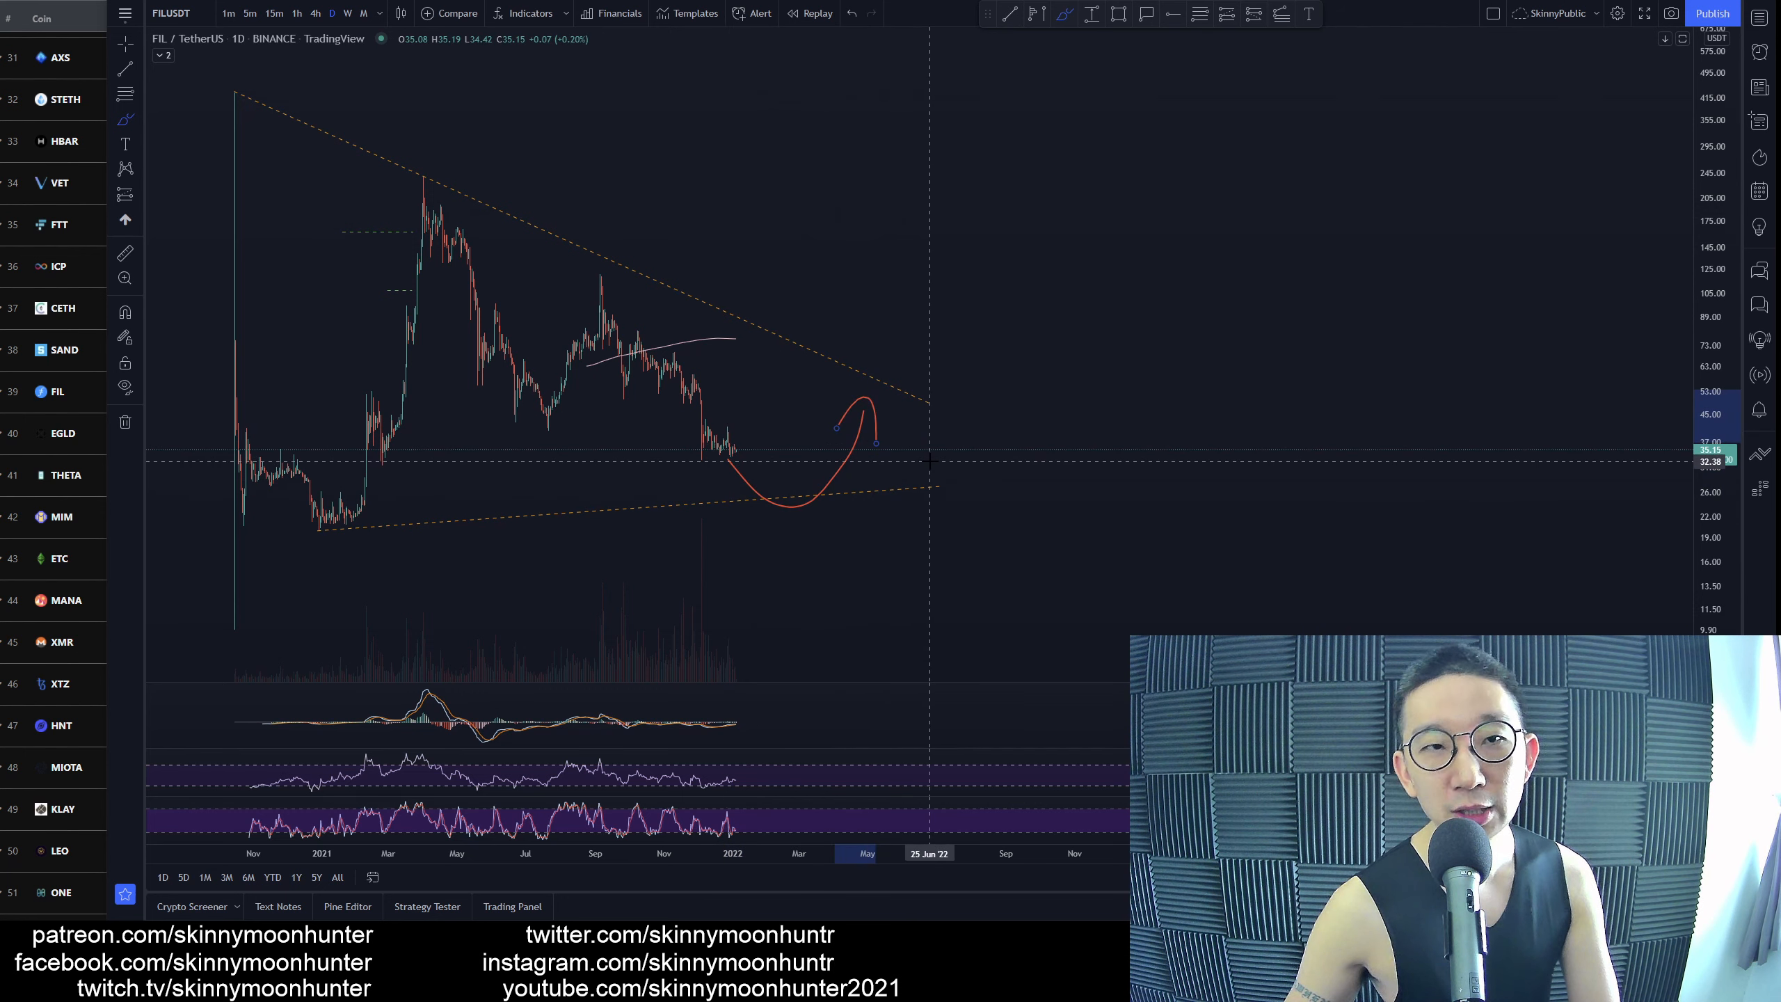
{"action": "mouse_move", "coordinate": [886, 499]}
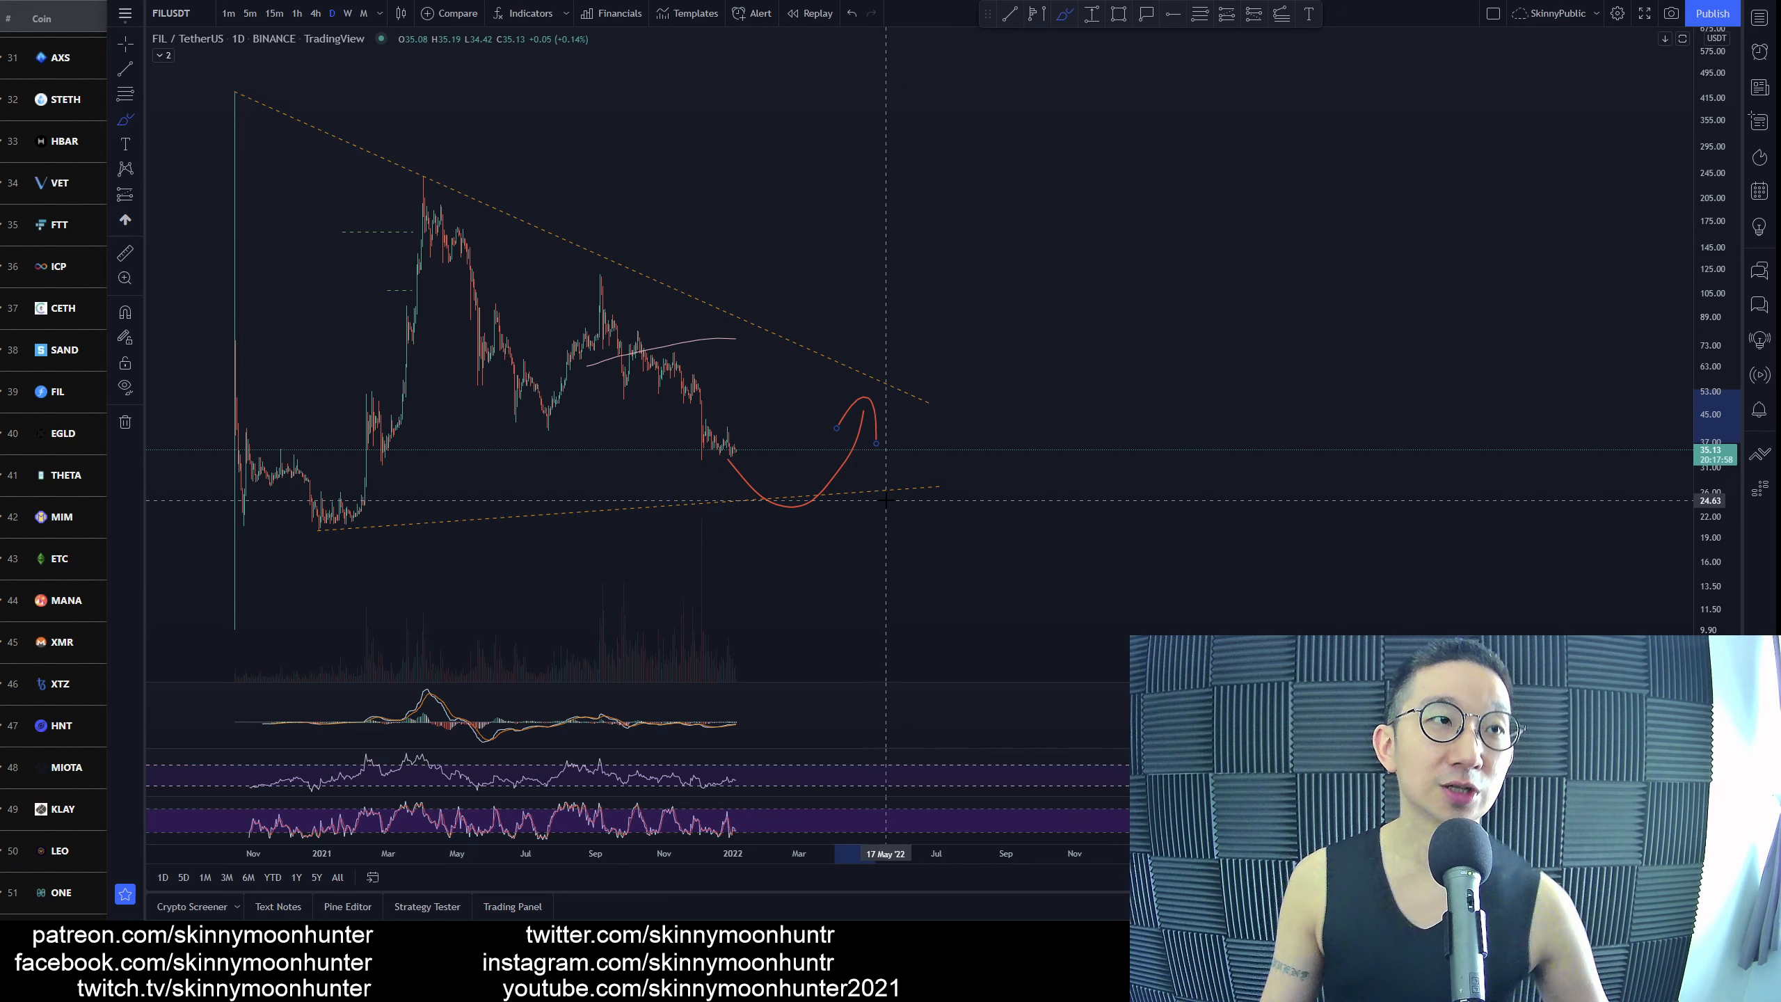